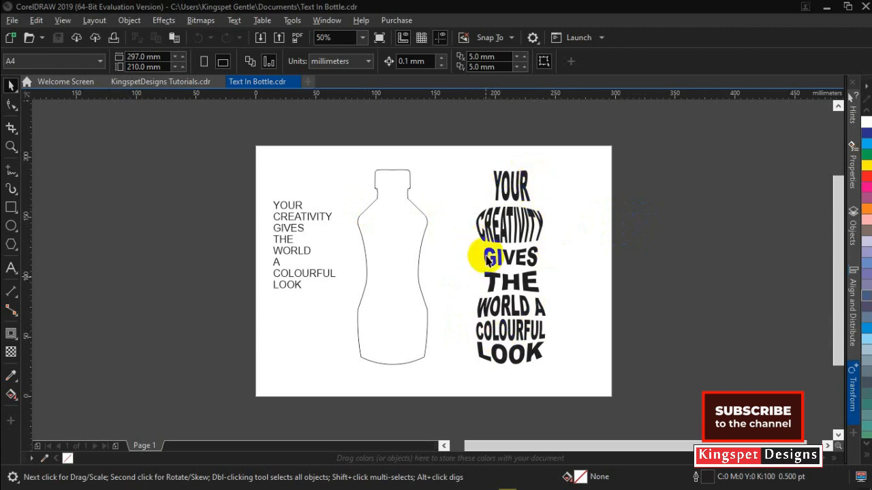
mouse_move(416, 256)
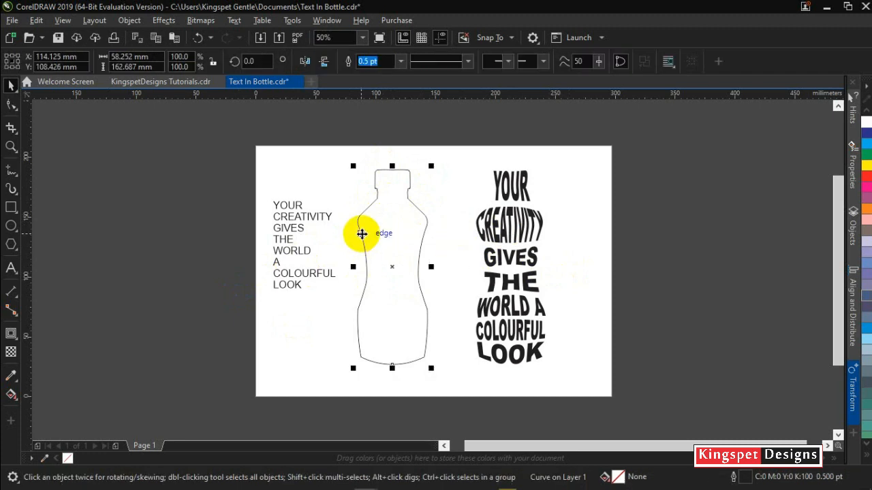
Lock the bottle outline in place via its right-click menu.
right_click(361, 234)
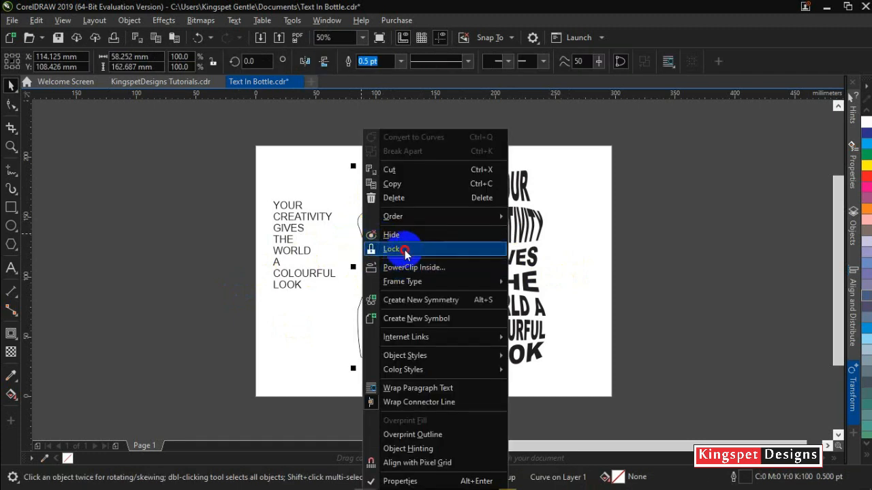
left_click(392, 247)
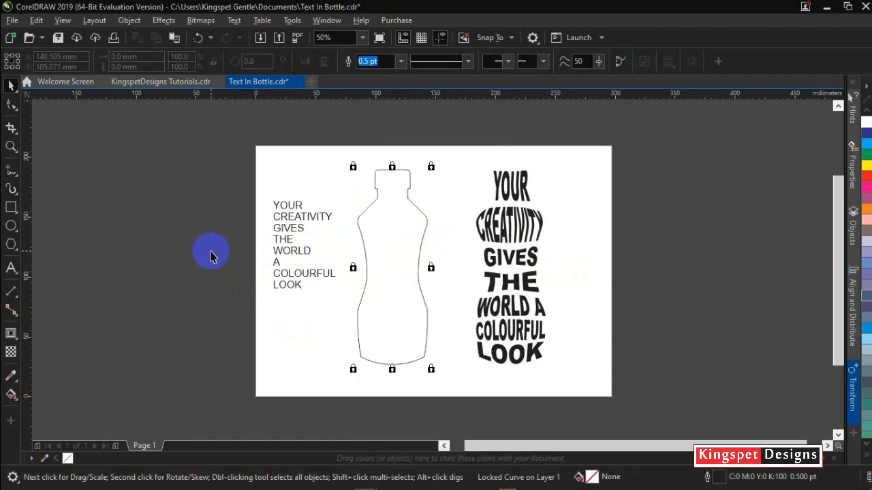
Set the sentence to Arial Black and move the word YOUR up onto the bottle cap.
left_click(302, 238)
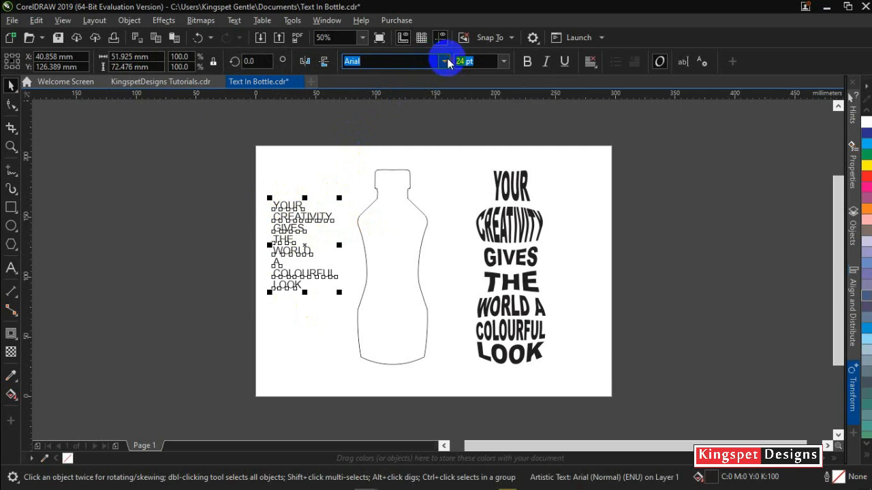
left_click(444, 61)
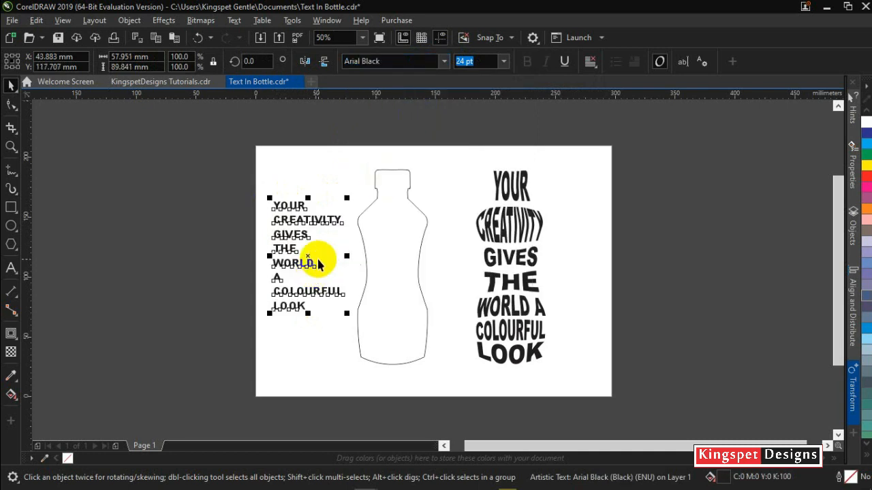
mouse_move(308, 316)
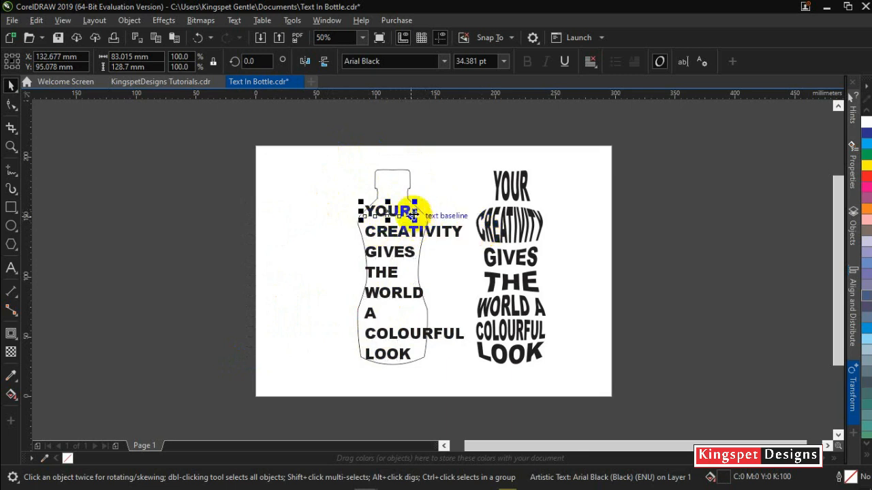
left_click_drag(395, 211, 392, 188)
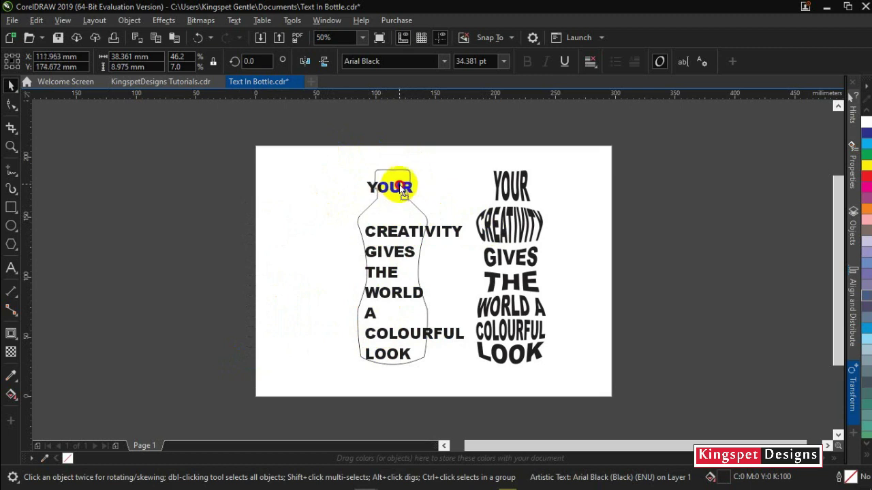
left_click(392, 226)
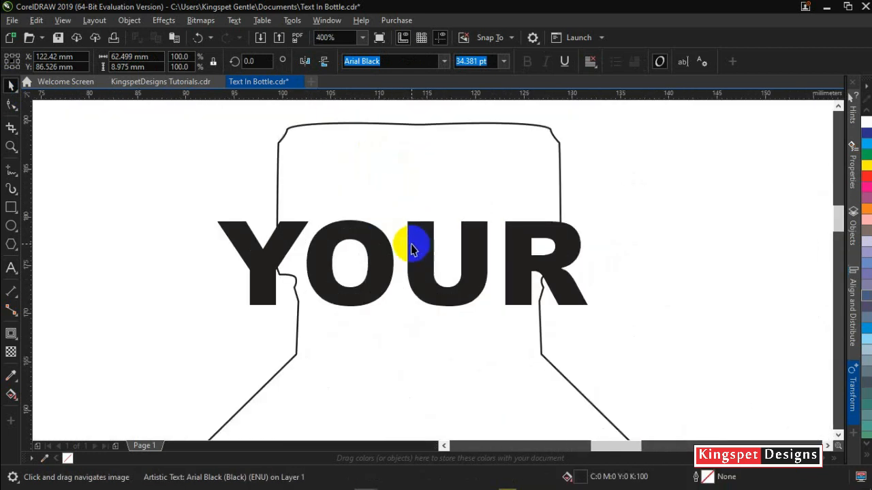
Envelope YOUR and pull its left corners and edge onto the cap's left side.
left_click(11, 332)
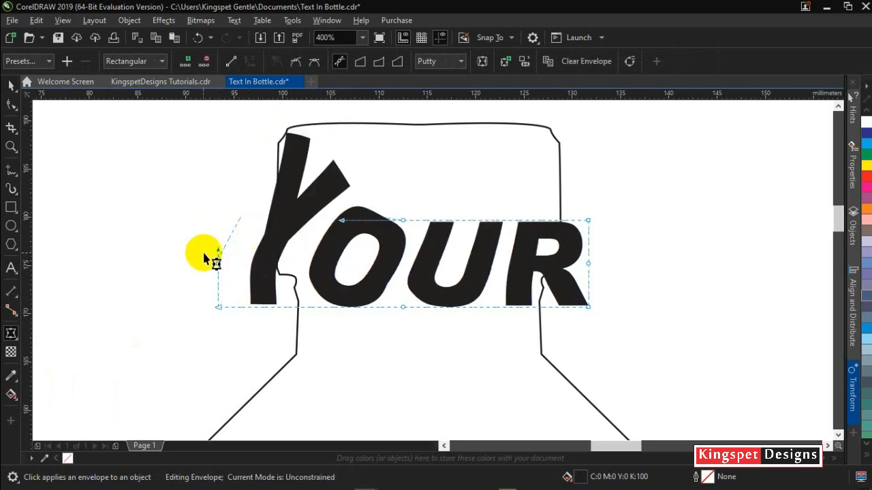
left_click_drag(215, 262, 286, 204)
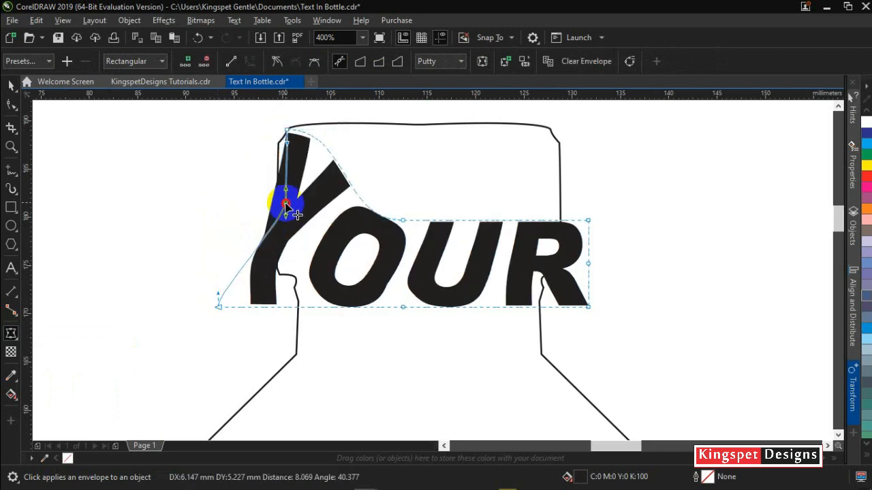
left_click_drag(286, 207, 218, 307)
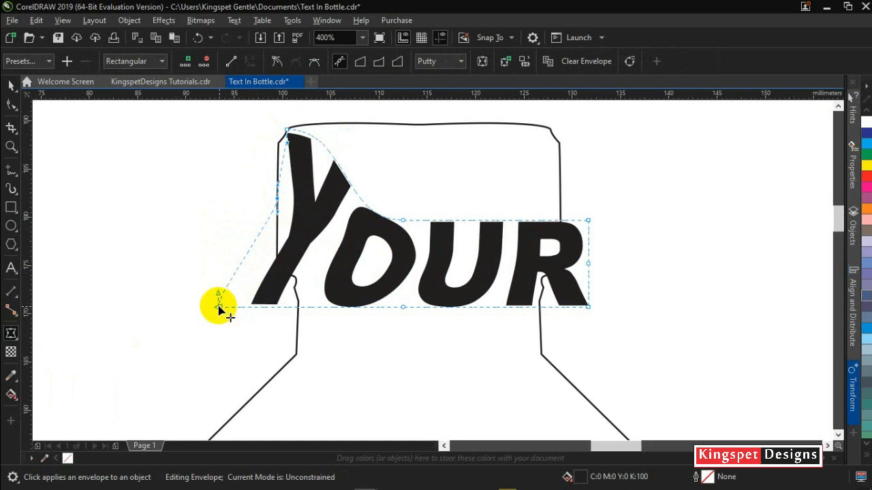
left_click_drag(218, 306, 293, 286)
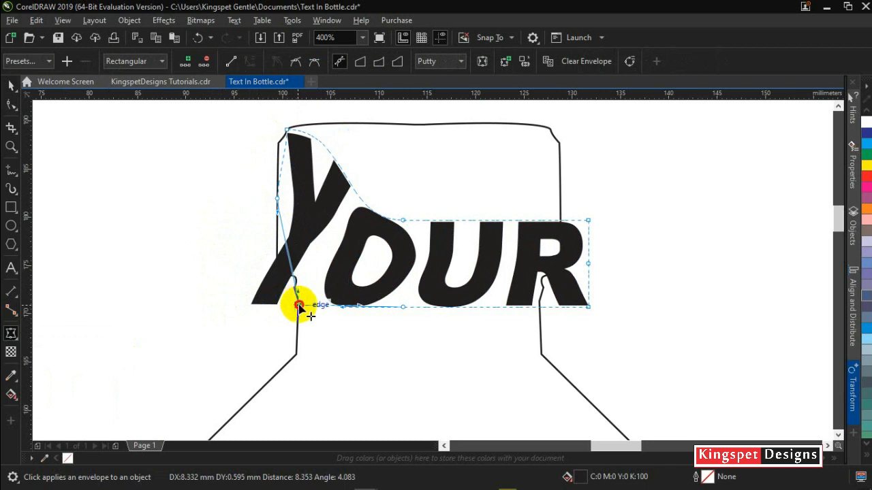
left_click_drag(298, 305, 298, 334)
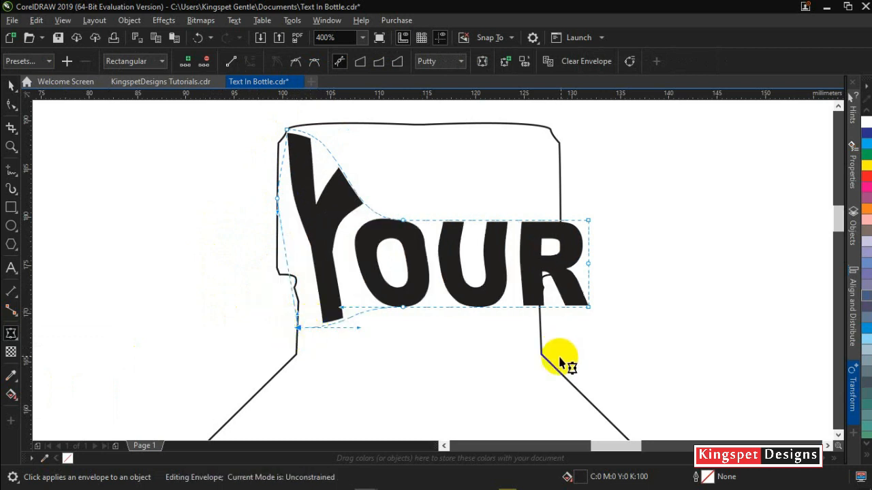
Pull YOUR's right corners and edge out to the cap's right side.
left_click_drag(561, 365, 561, 327)
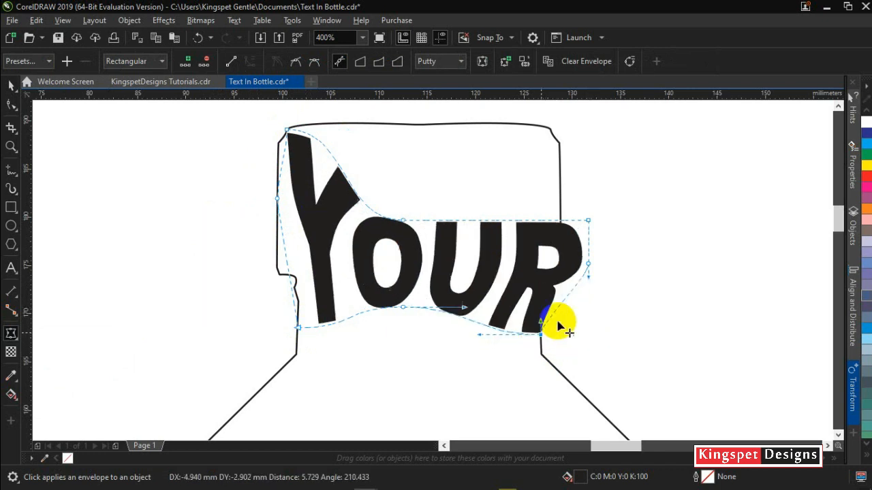
left_click_drag(559, 325, 589, 223)
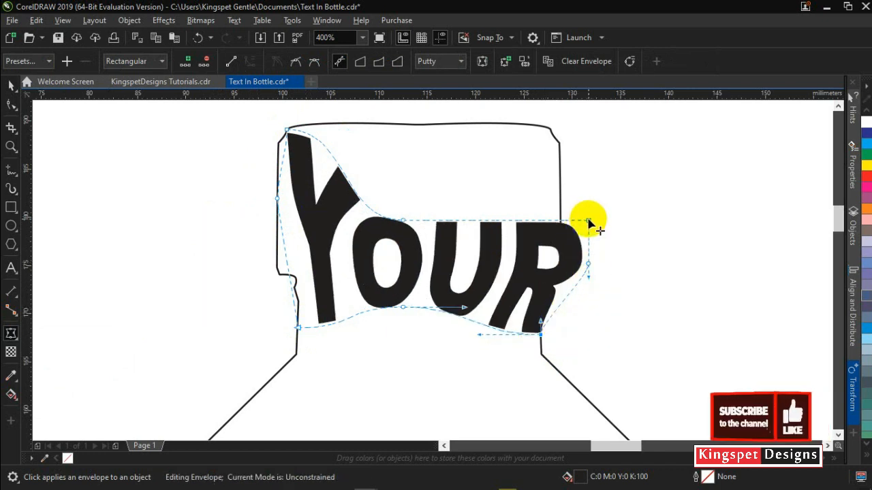
left_click_drag(588, 225, 557, 129)
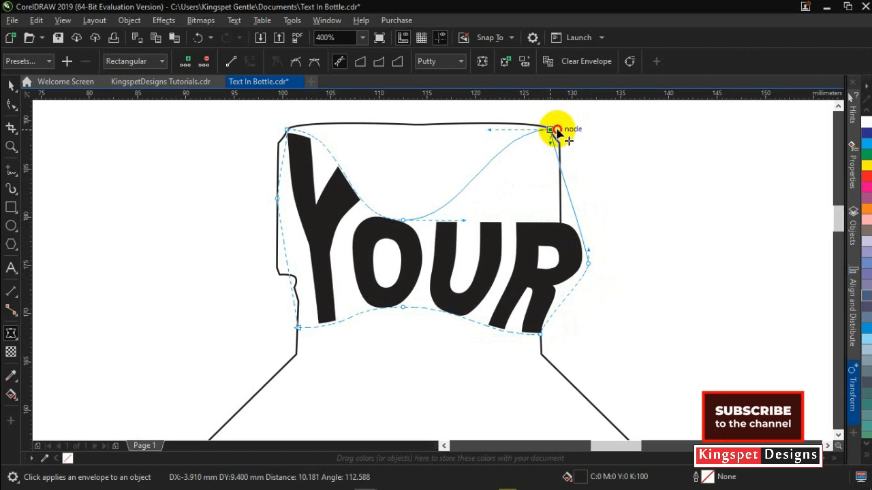
left_click_drag(557, 130, 588, 266)
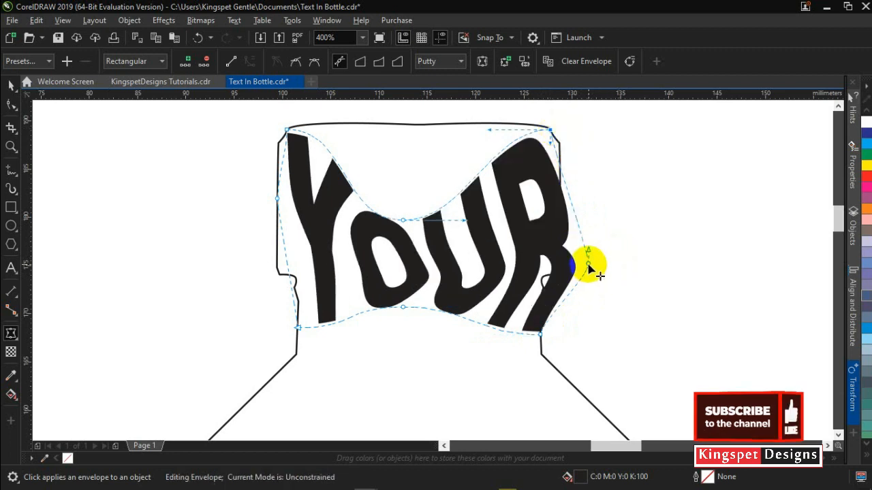
left_click_drag(589, 264, 553, 245)
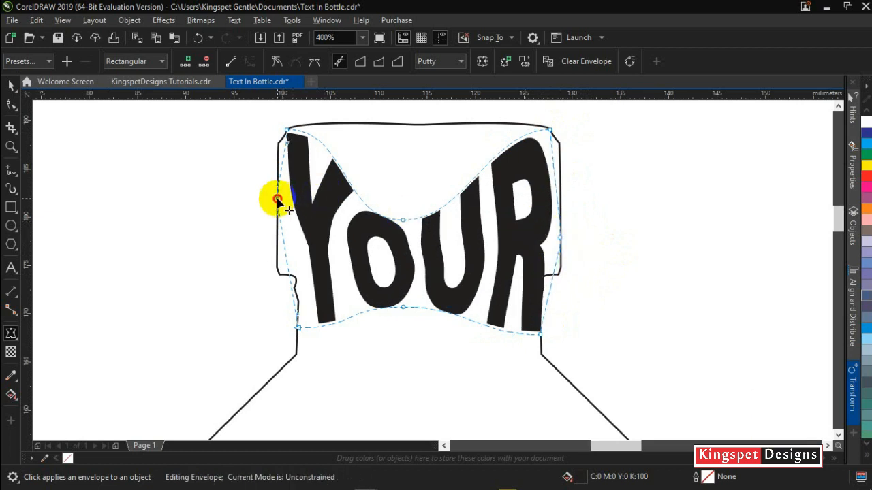
Flatten YOUR's top edge against the cap top and bulge its bottom edge to the cap base.
left_click_drag(278, 202, 402, 225)
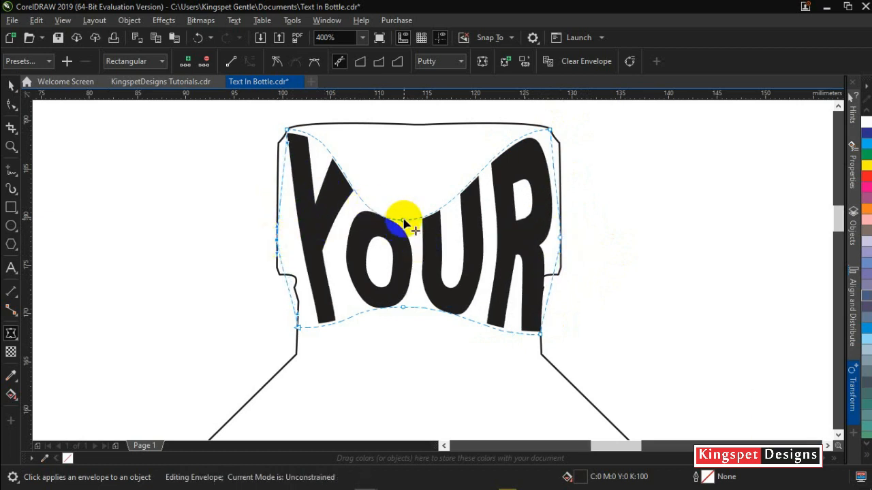
left_click_drag(403, 225, 423, 124)
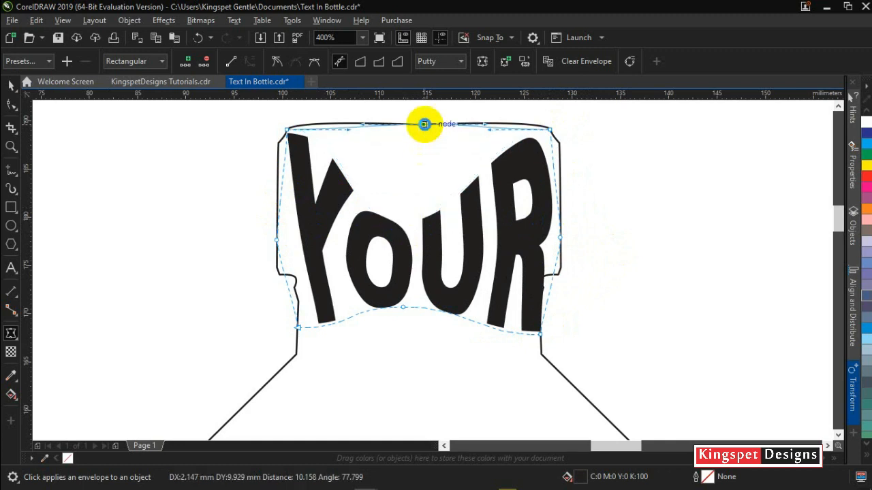
left_click_drag(425, 124, 403, 308)
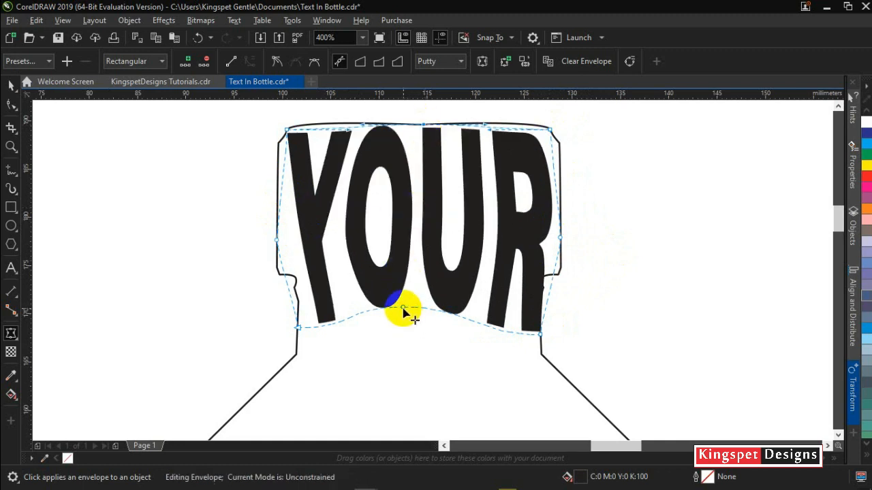
left_click_drag(406, 306, 357, 331)
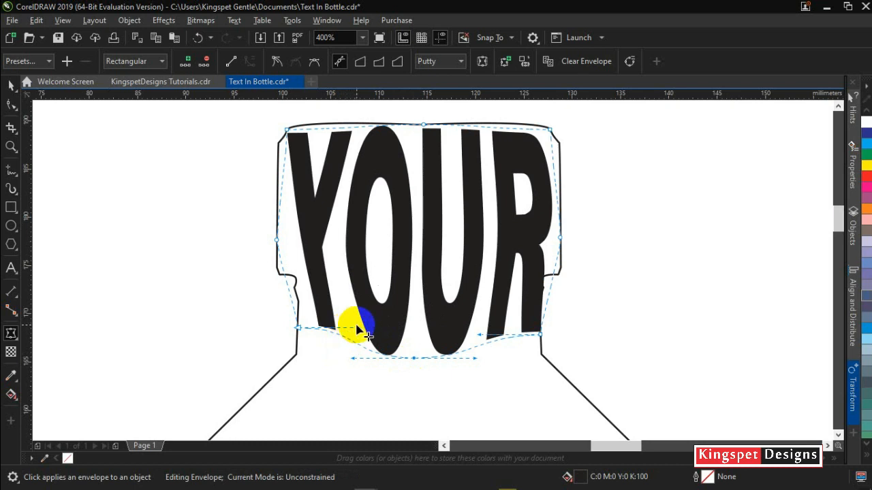
left_click_drag(367, 334, 450, 357)
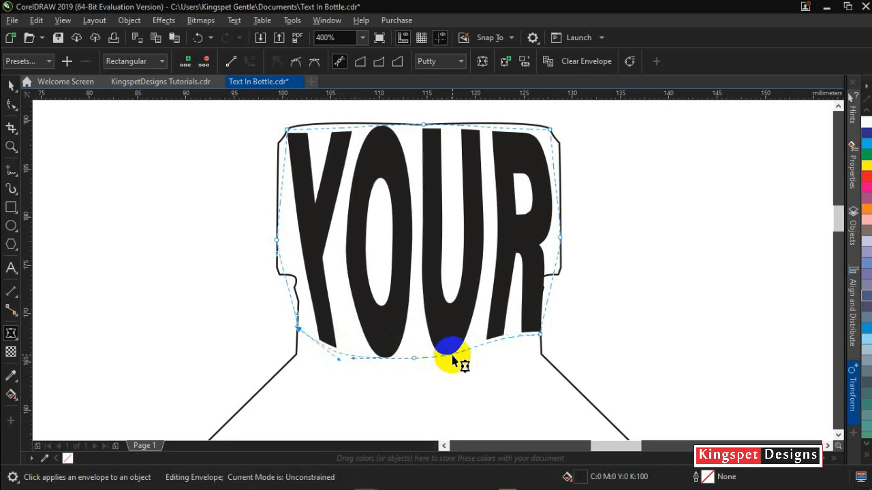
left_click_drag(447, 347, 490, 338)
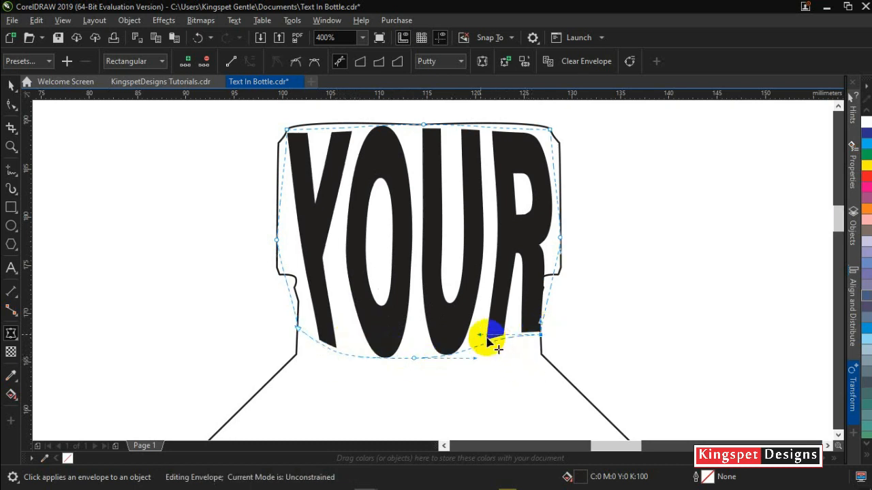
left_click_drag(491, 341, 507, 361)
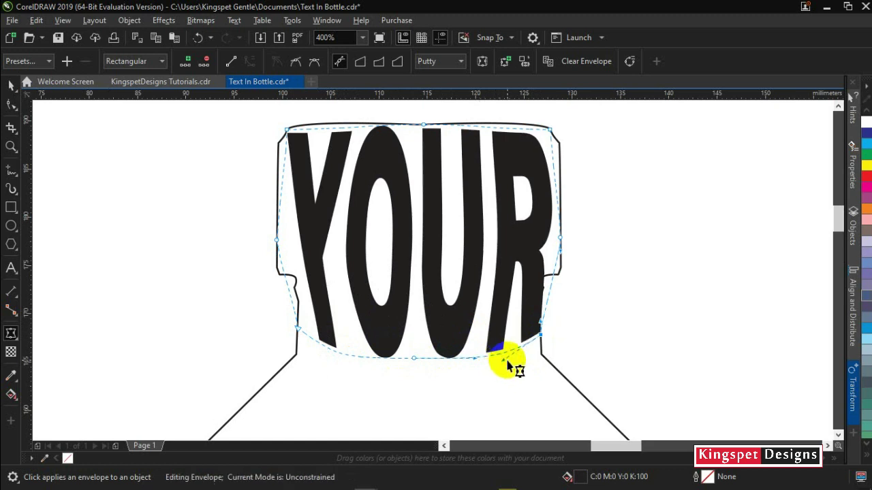
Fine-tune YOUR's right and left sides and corners so it fills the cap edge to edge.
left_click_drag(507, 367, 565, 252)
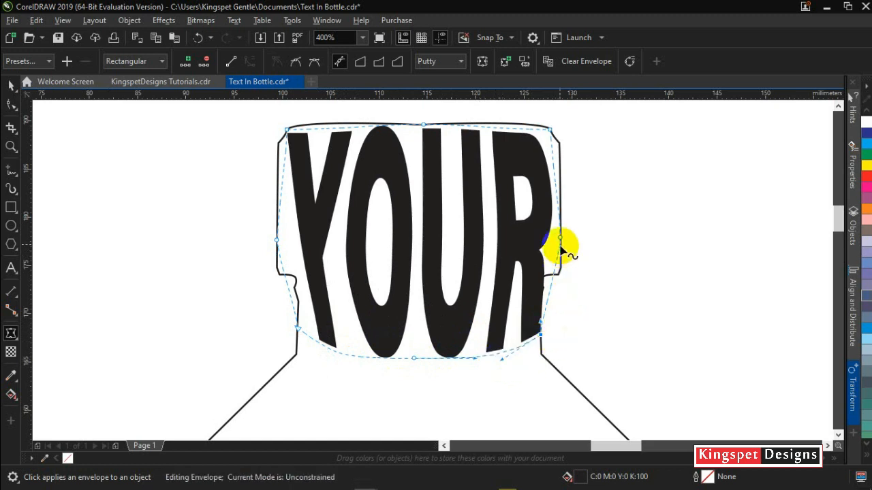
left_click_drag(558, 246, 571, 256)
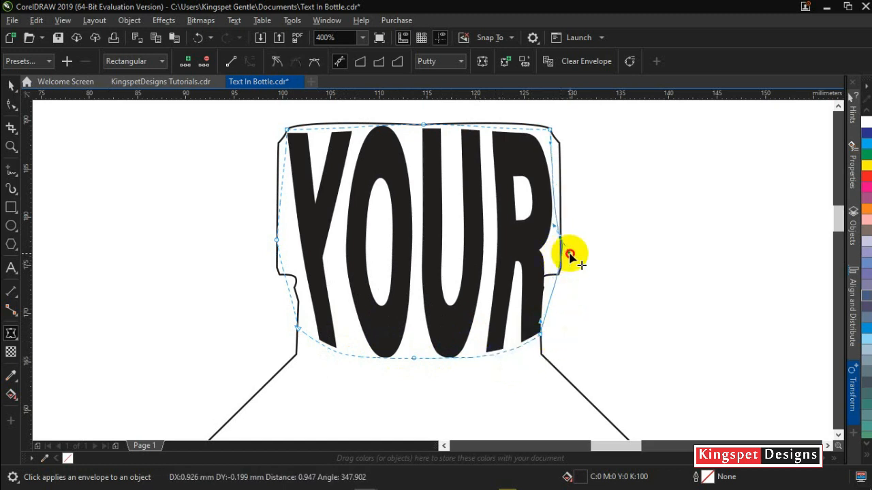
left_click_drag(570, 256, 555, 133)
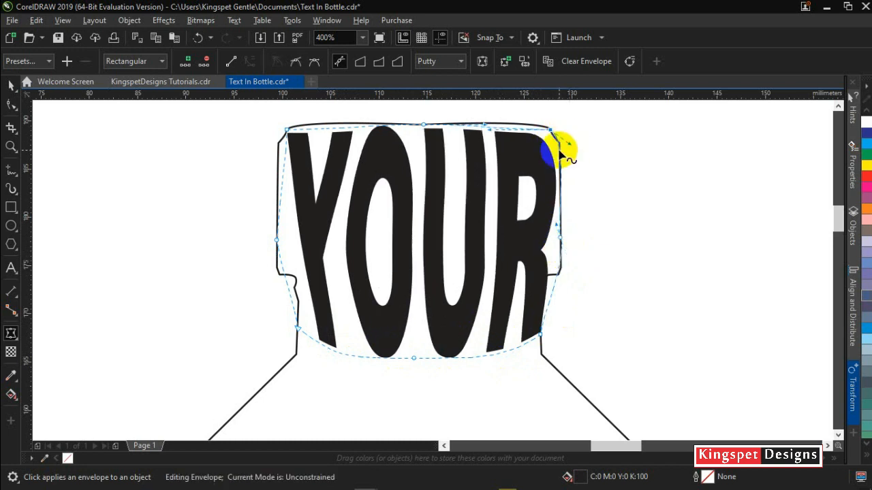
left_click_drag(559, 147, 490, 122)
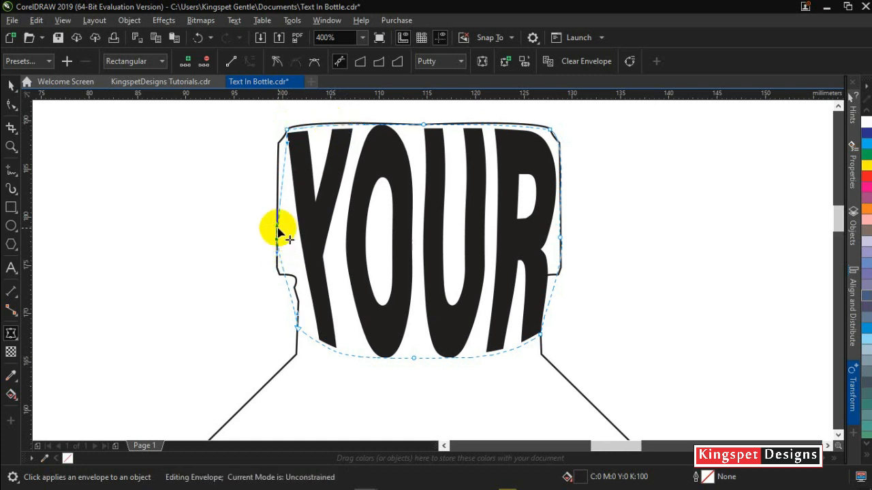
left_click_drag(279, 232, 289, 147)
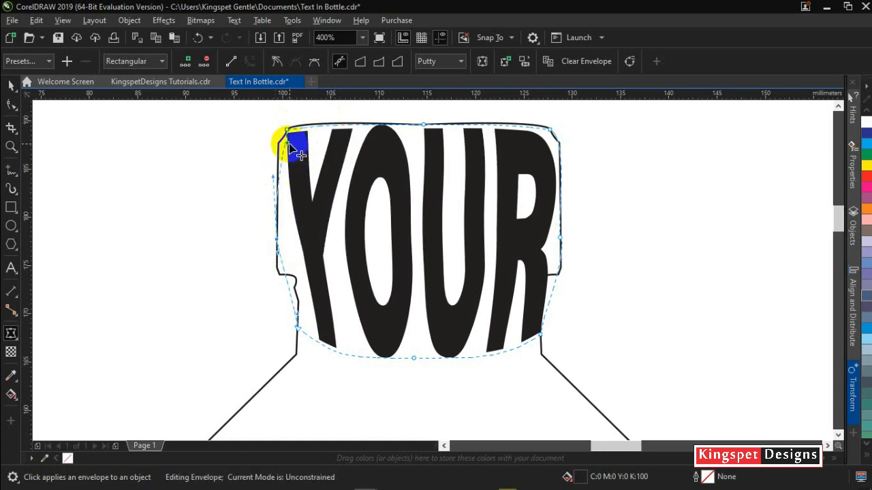
left_click_drag(286, 143, 300, 331)
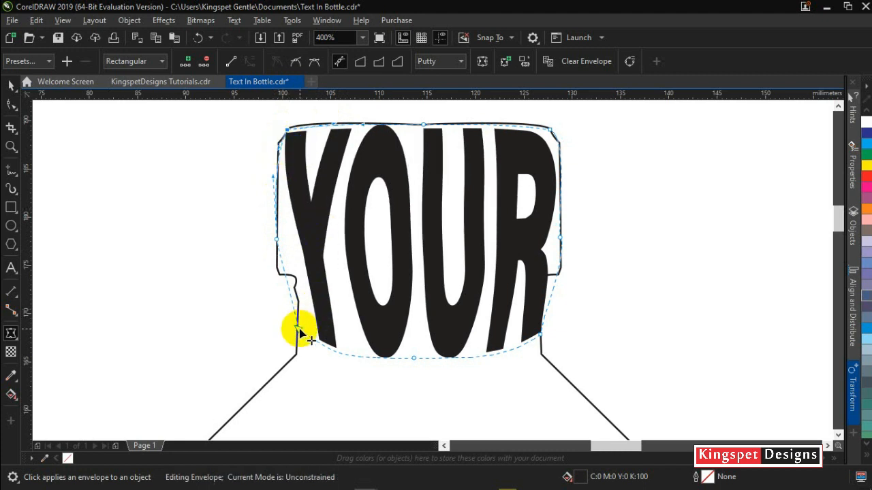
left_click_drag(300, 328, 288, 318)
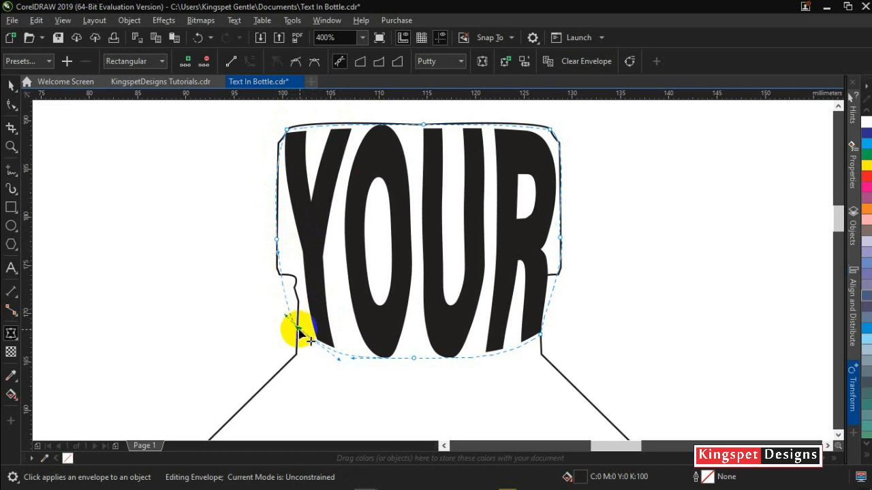
left_click_drag(307, 334, 294, 331)
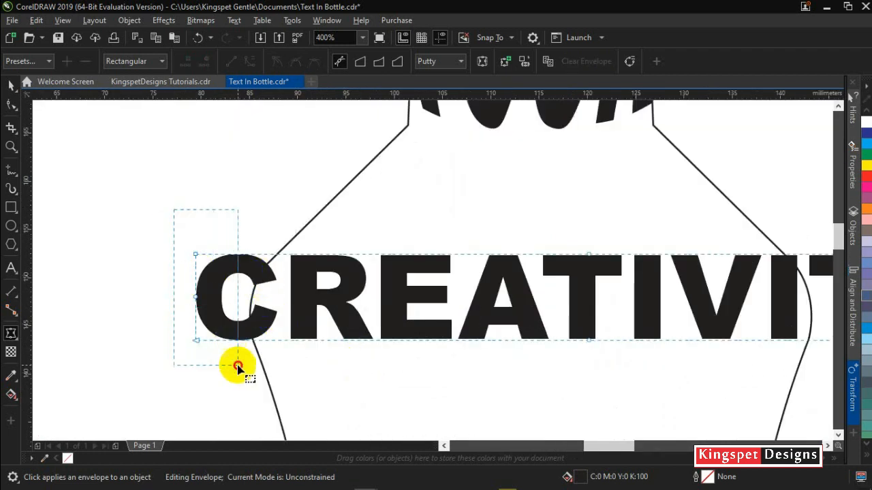
Envelope CREATIVITY and bend its left corners and top edge onto the bottle's shoulder curve.
left_click_drag(238, 365, 299, 343)
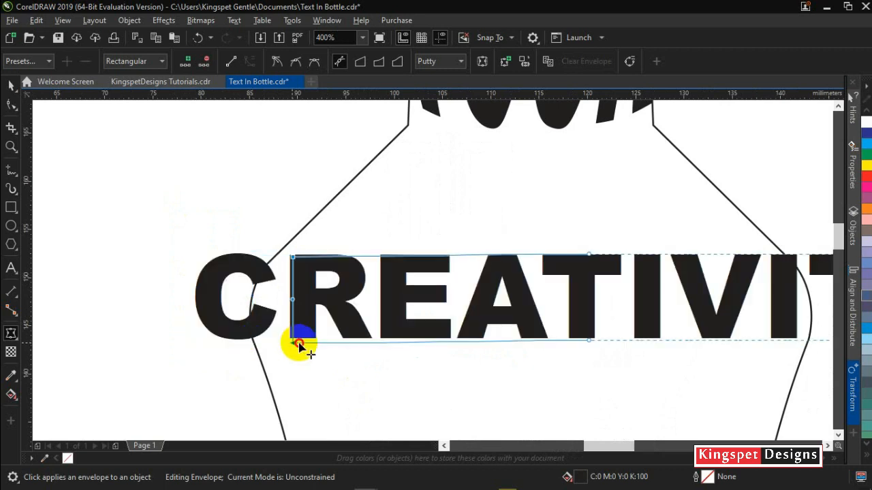
left_click_drag(300, 341, 299, 258)
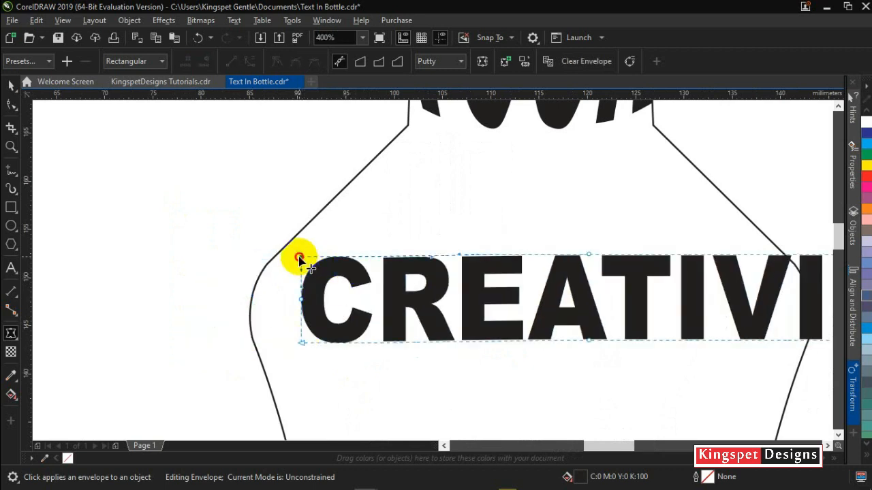
left_click_drag(299, 256, 326, 261)
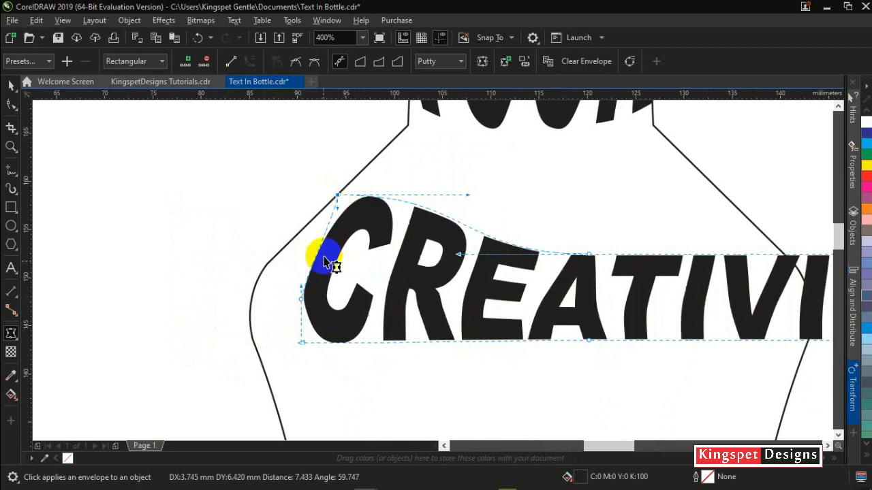
left_click_drag(327, 257, 283, 433)
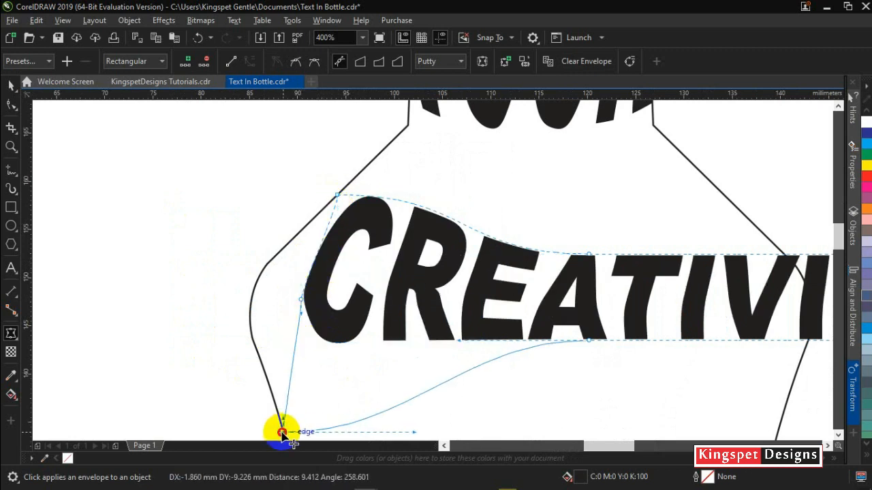
left_click_drag(284, 436, 264, 302)
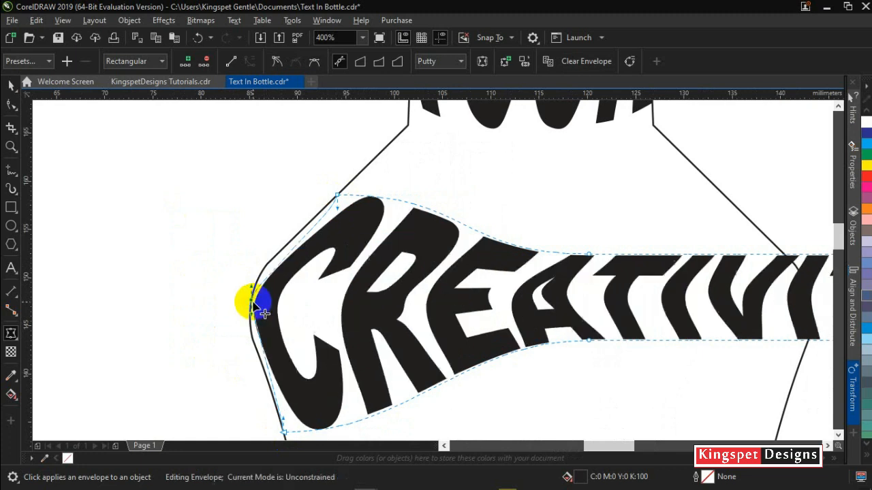
left_click_drag(256, 302, 354, 211)
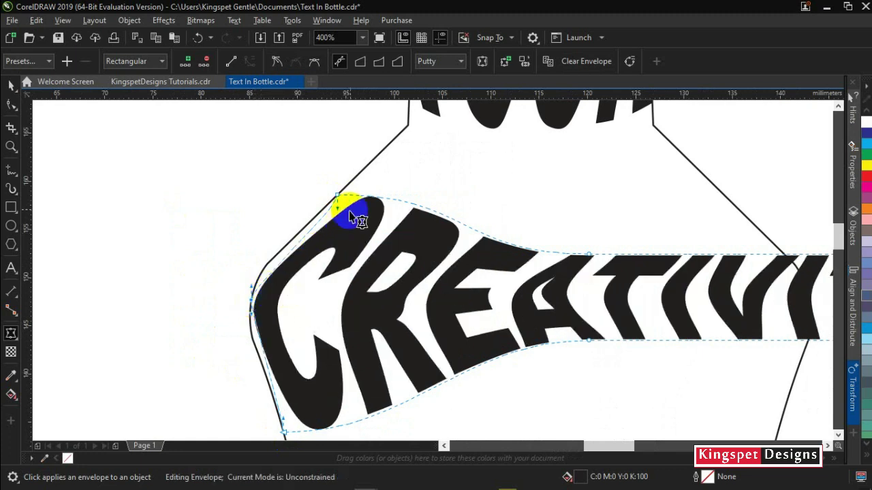
left_click_drag(354, 211, 302, 229)
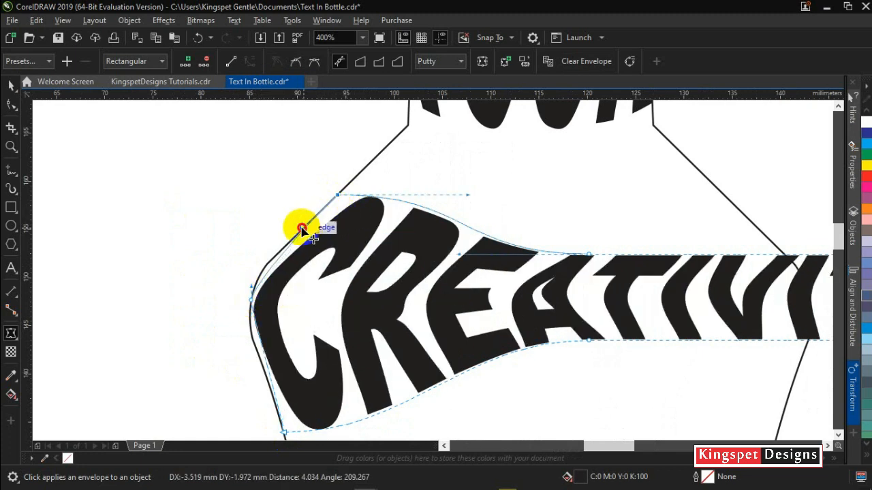
left_click_drag(302, 229, 286, 433)
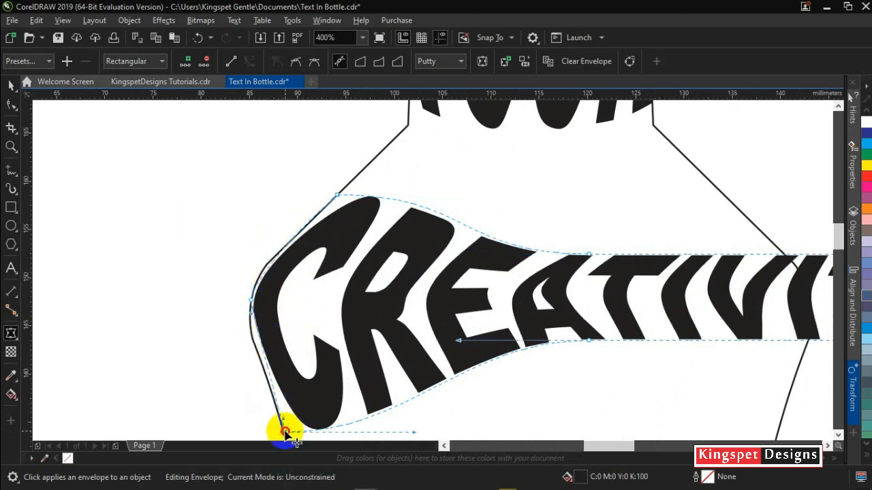
left_click_drag(286, 433, 245, 331)
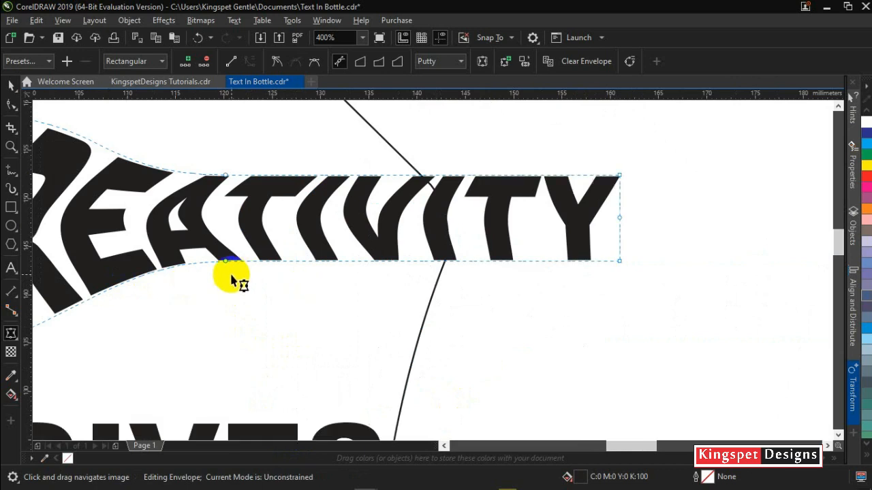
mouse_move(616, 266)
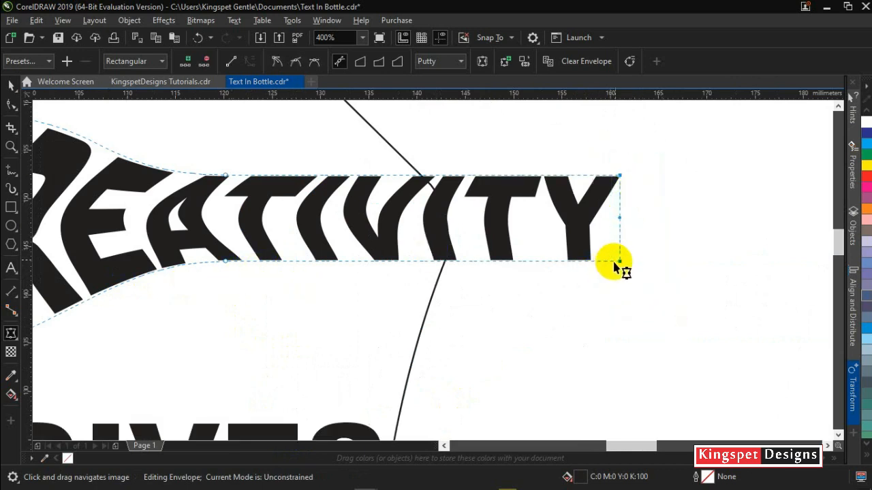
Shape CREATIVITY's right corners and edge onto the bottle's right shoulder.
left_click_drag(616, 262, 361, 275)
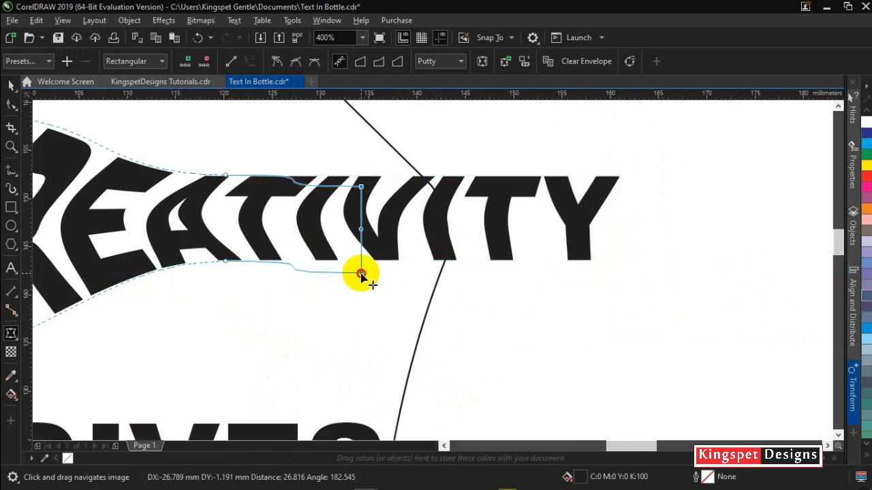
left_click_drag(361, 274, 420, 362)
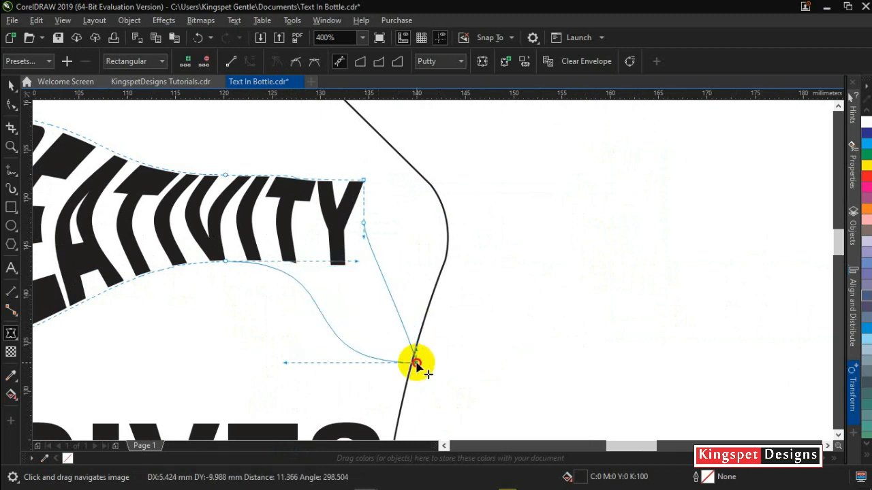
left_click_drag(417, 362, 378, 131)
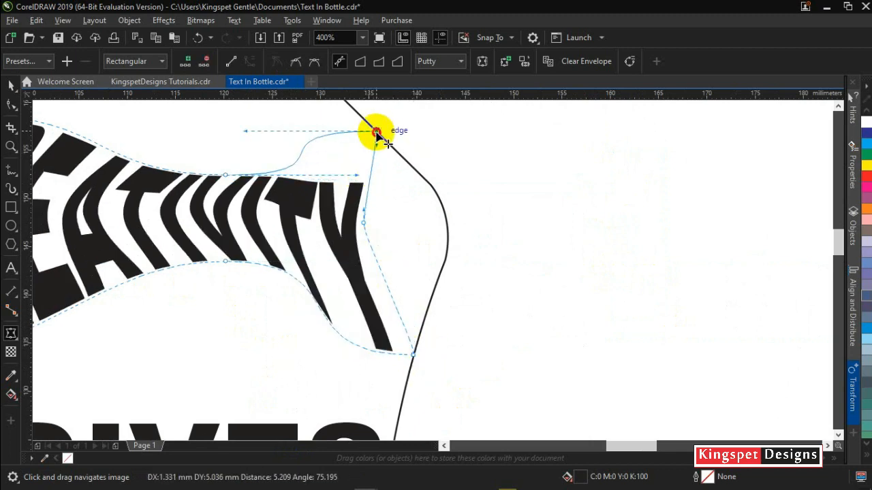
left_click_drag(376, 131, 448, 224)
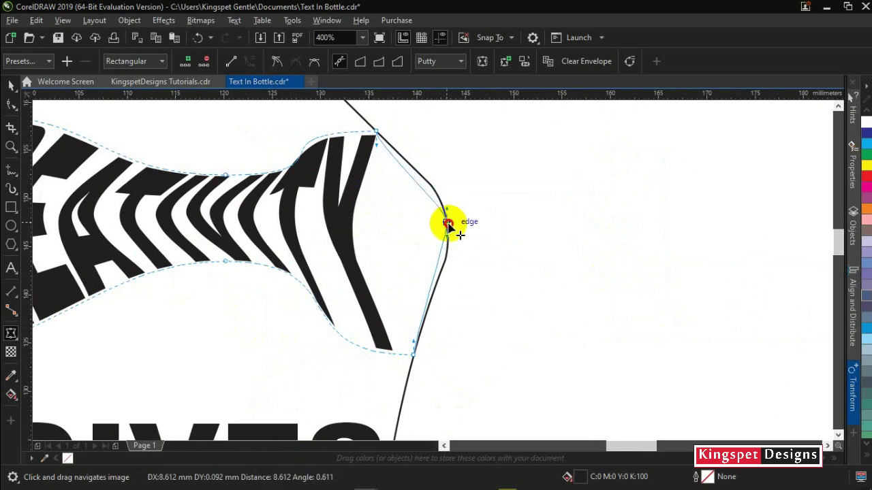
left_click_drag(448, 223, 415, 166)
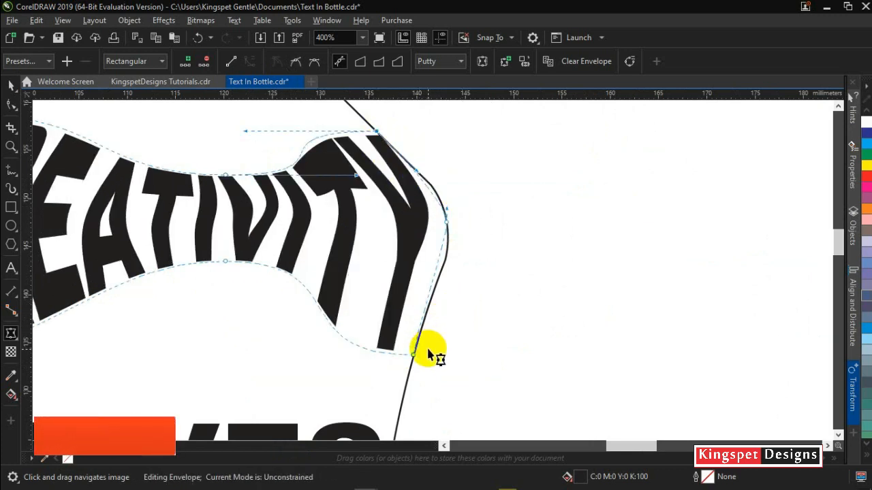
Smooth CREATIVITY's bottom edge and corners along the bottle curve.
left_click_drag(429, 352, 458, 256)
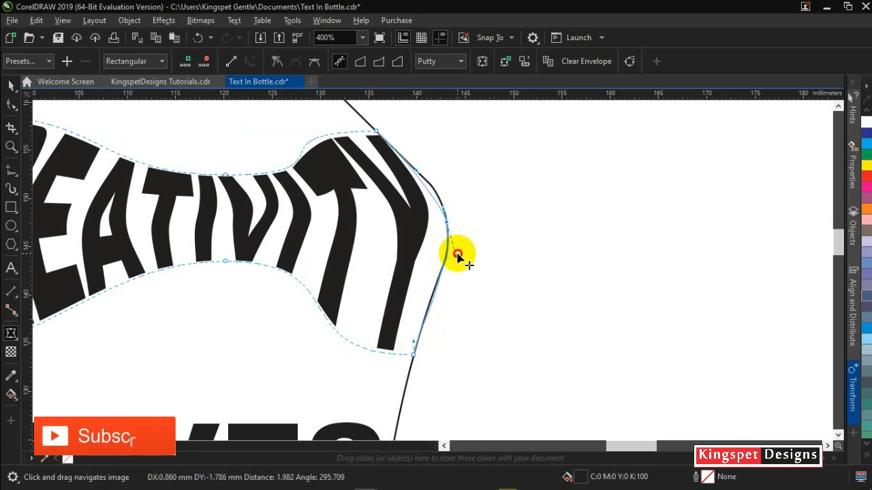
left_click_drag(457, 256, 225, 262)
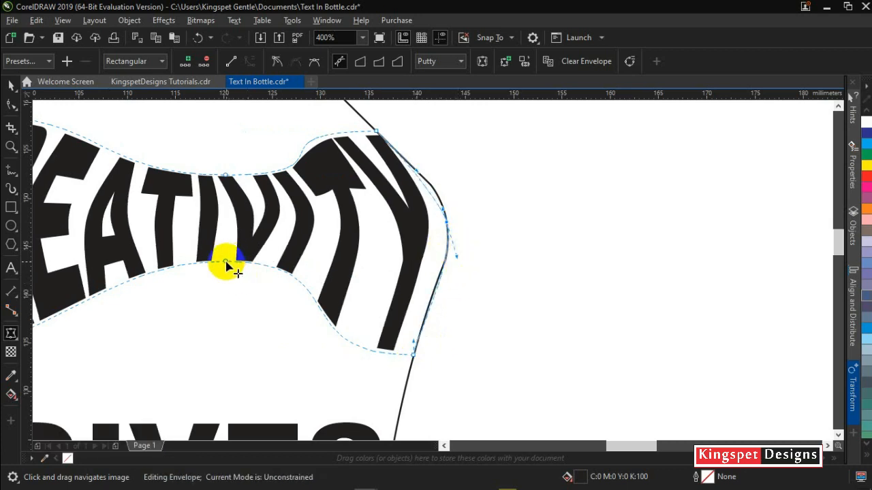
left_click_drag(226, 266, 234, 206)
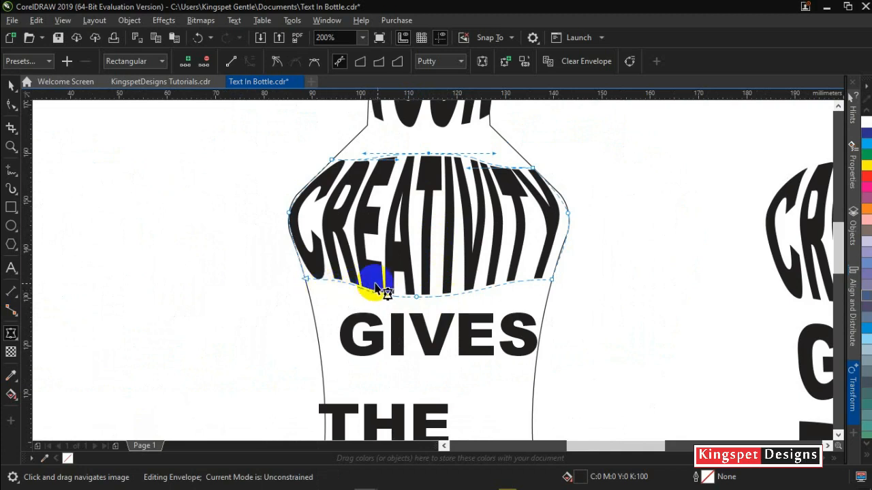
left_click_drag(379, 282, 524, 293)
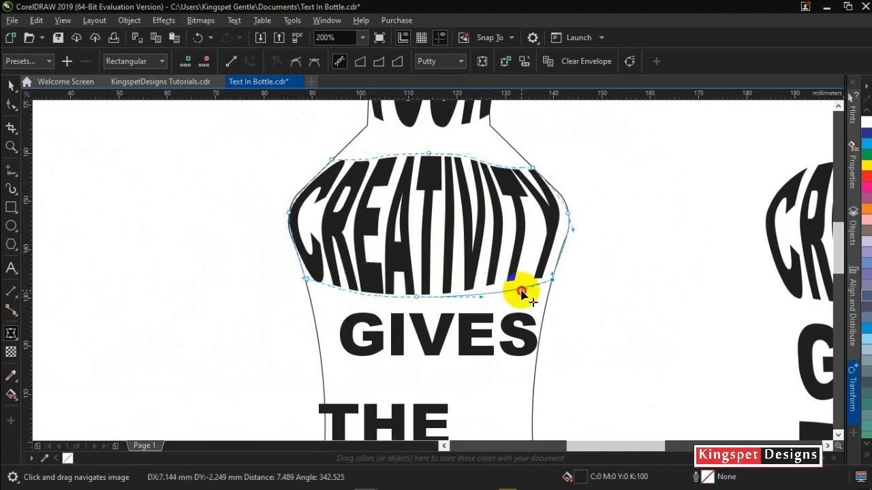
left_click_drag(520, 293, 408, 166)
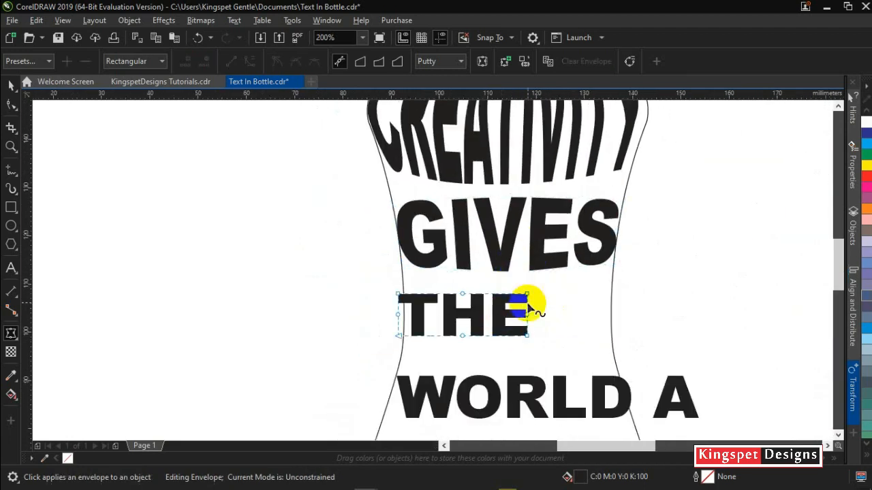
Warp THE so its sides sit on the bottle's narrow waist.
left_click_drag(528, 302, 402, 338)
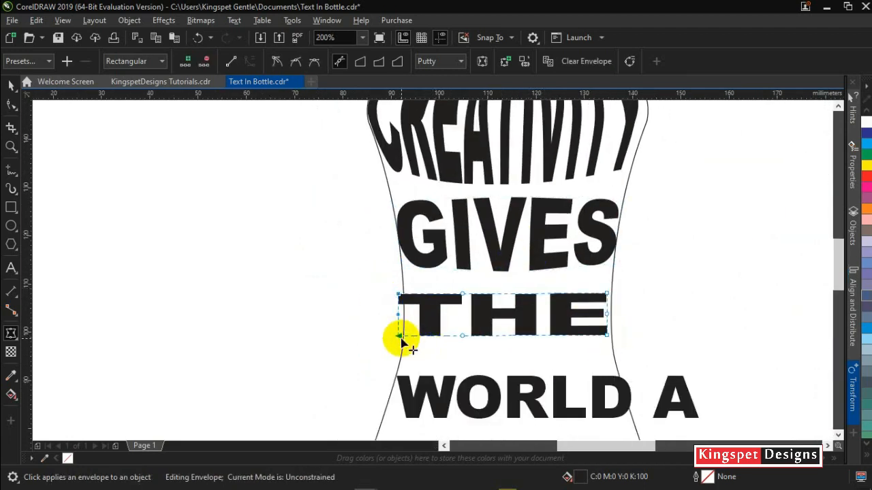
scroll("down", 3)
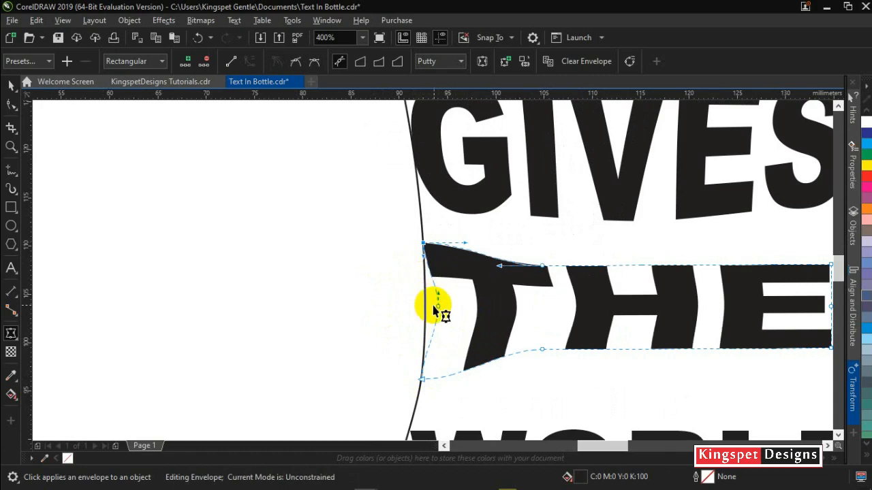
left_click_drag(436, 307, 651, 334)
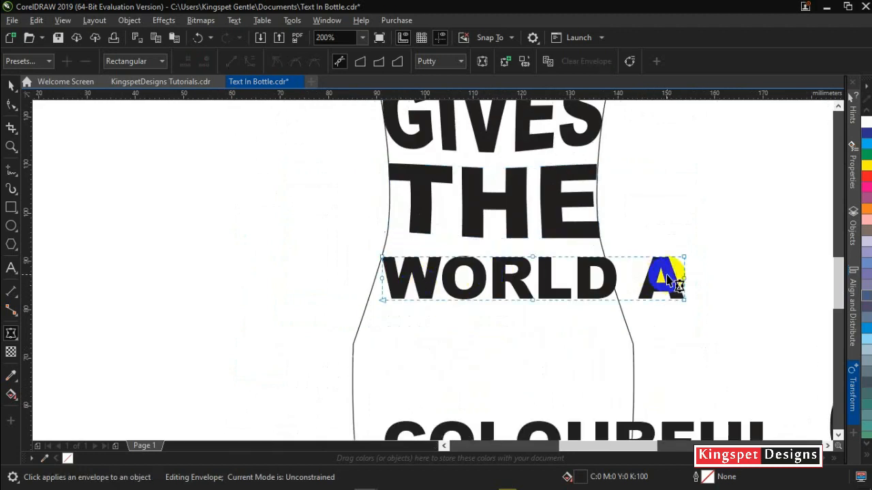
Warp WORLD A so its ends and top edge follow the bottle's waist lines.
left_click_drag(671, 275, 504, 297)
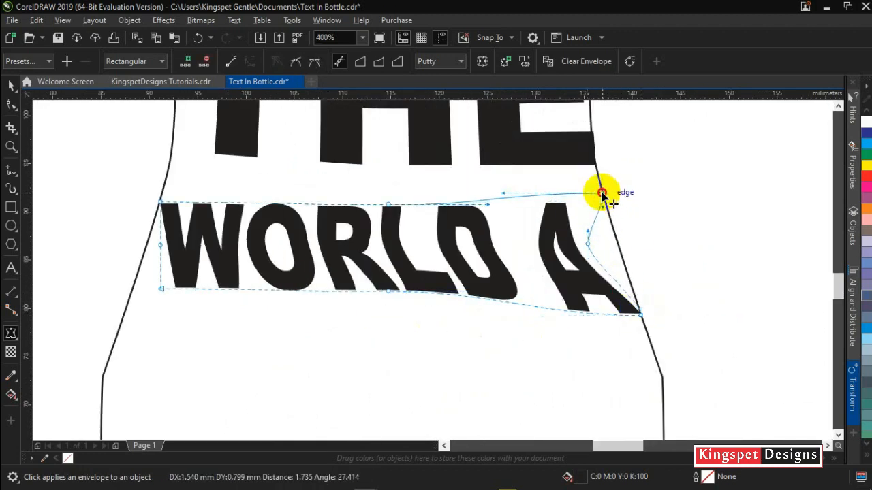
left_click_drag(602, 193, 160, 197)
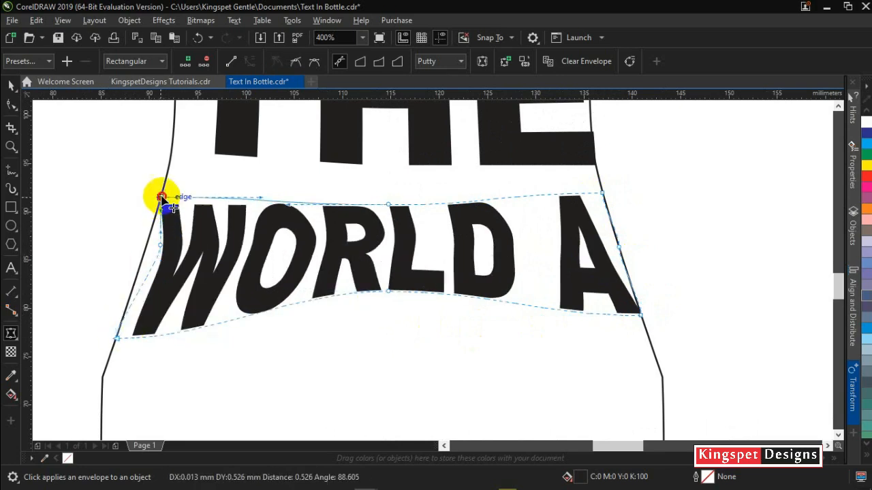
left_click_drag(161, 198, 387, 204)
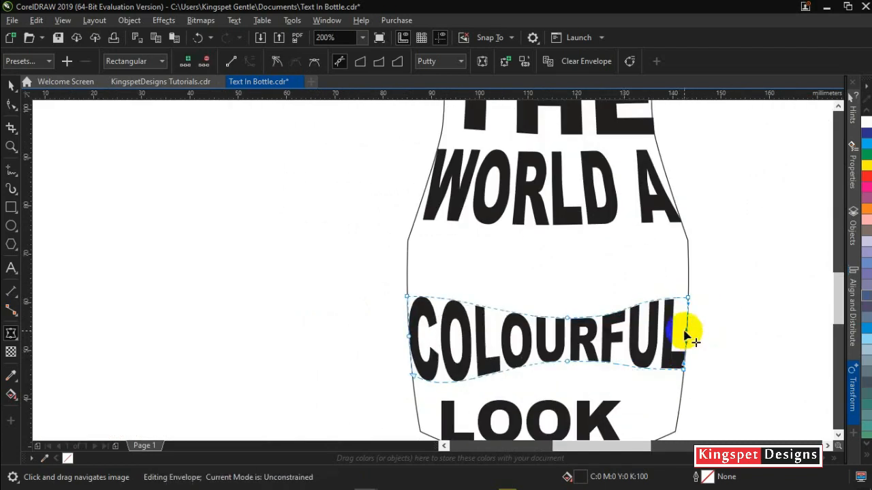
Curve COLOURFUL's right side and bottom edge to the bottle's lower body.
left_click_drag(688, 338, 569, 365)
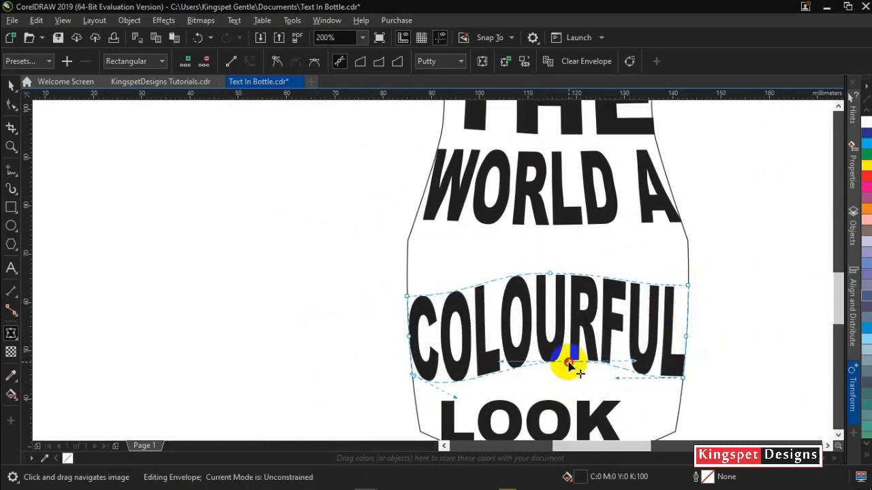
left_click_drag(569, 365, 544, 392)
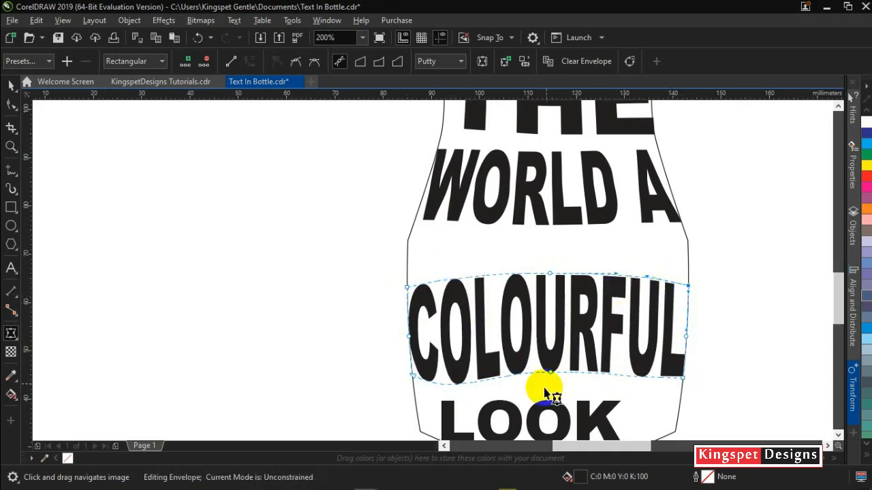
left_click_drag(552, 388, 684, 389)
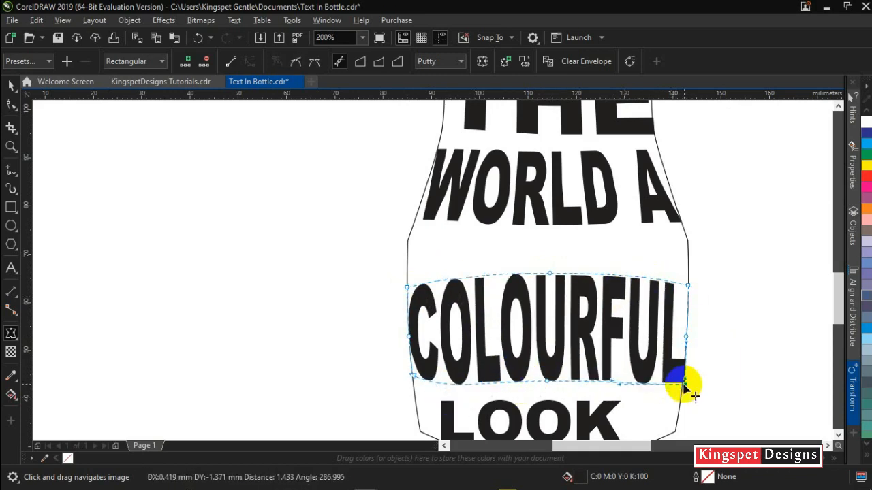
left_click_drag(683, 388, 688, 355)
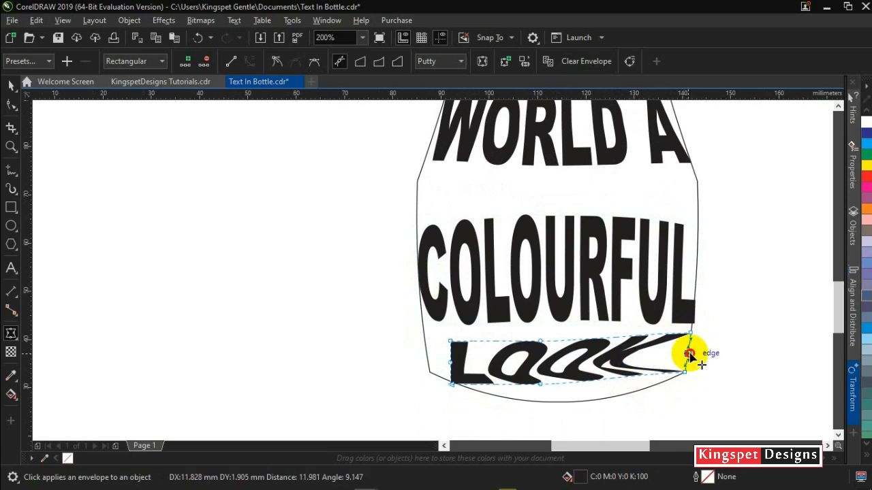
Fit LOOK to the bottle base and nudge WORLD A's right edge onto the outline.
left_click_drag(688, 354, 452, 351)
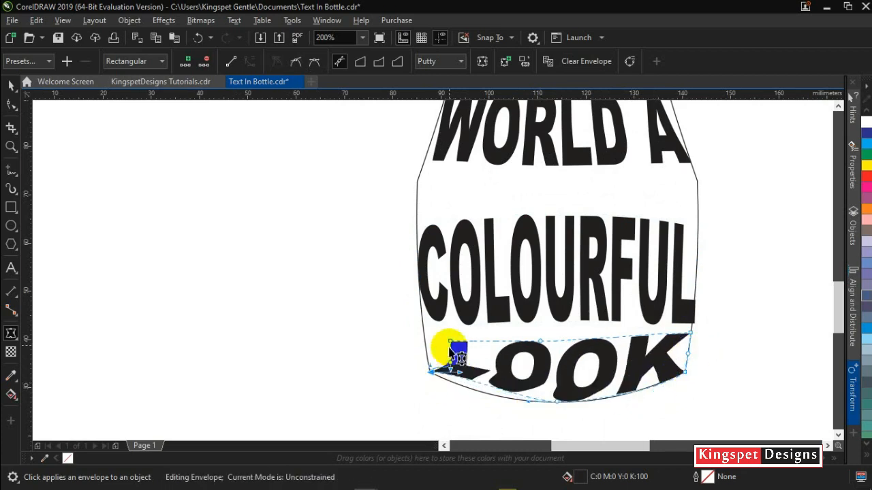
left_click_drag(452, 354, 463, 378)
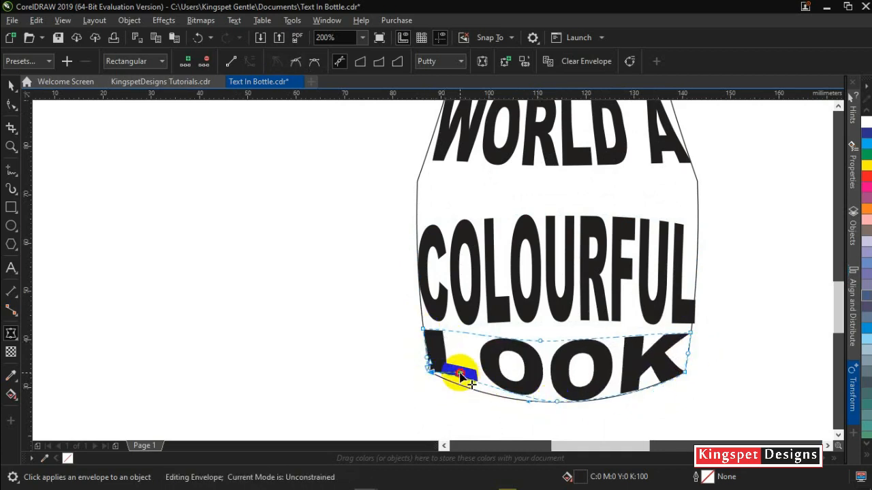
left_click(319, 38)
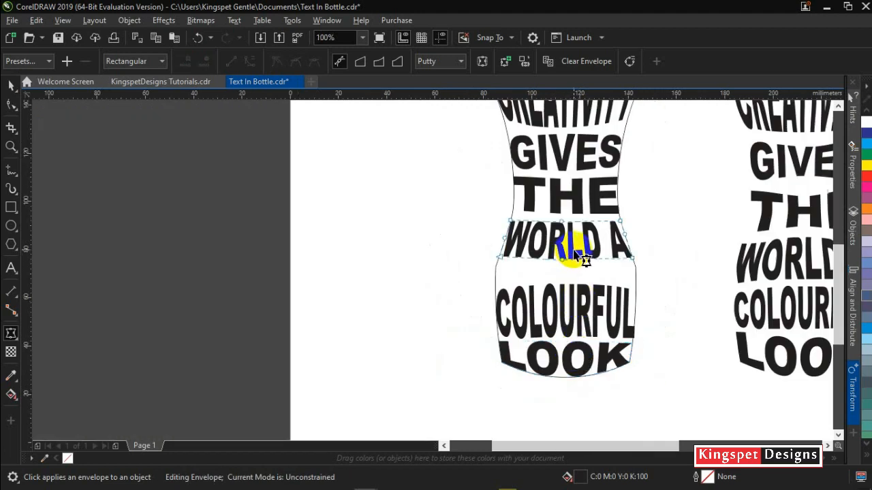
left_click_drag(583, 258, 561, 278)
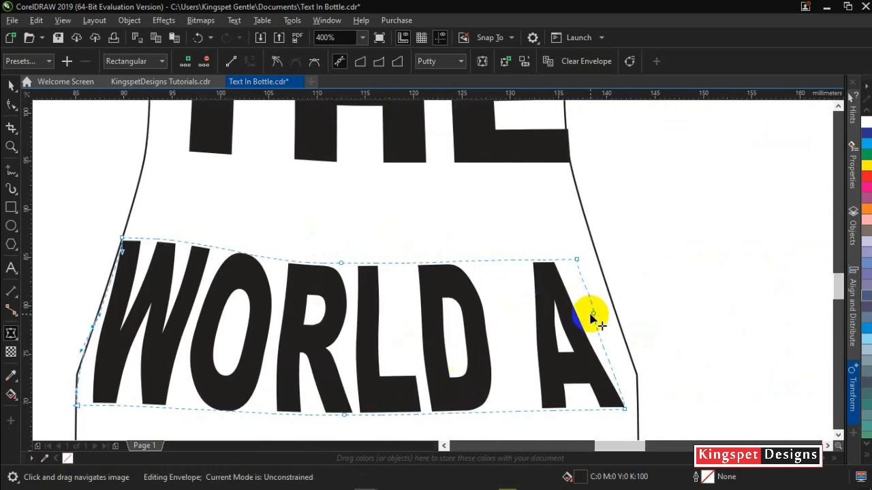
left_click_drag(593, 313, 531, 327)
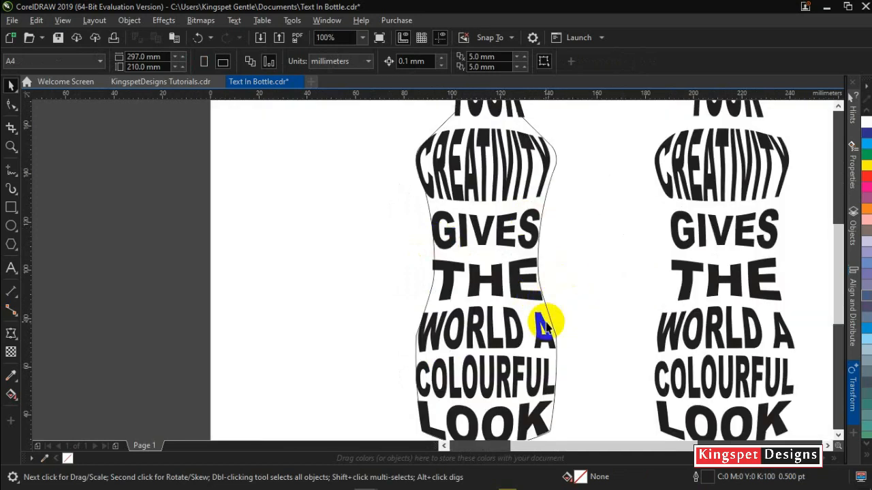
mouse_move(371, 242)
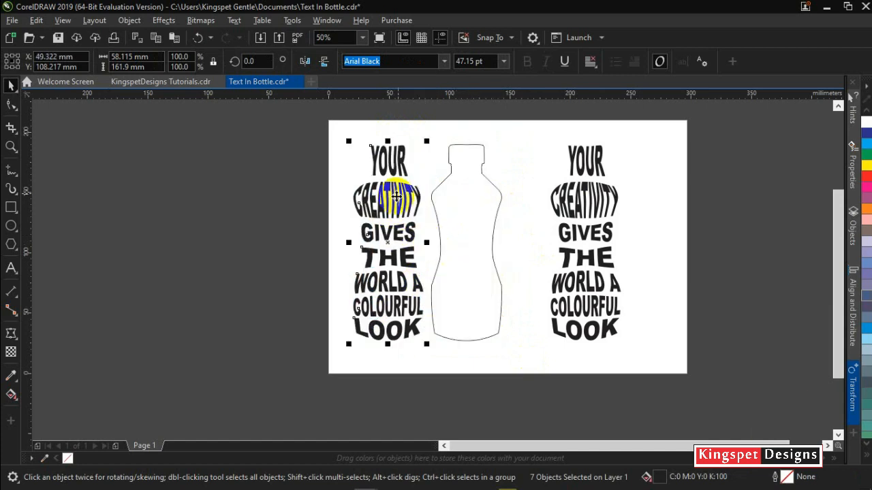
Move the bottle outline aside so the warped text stands as its own bottle silhouette.
left_click(455, 207)
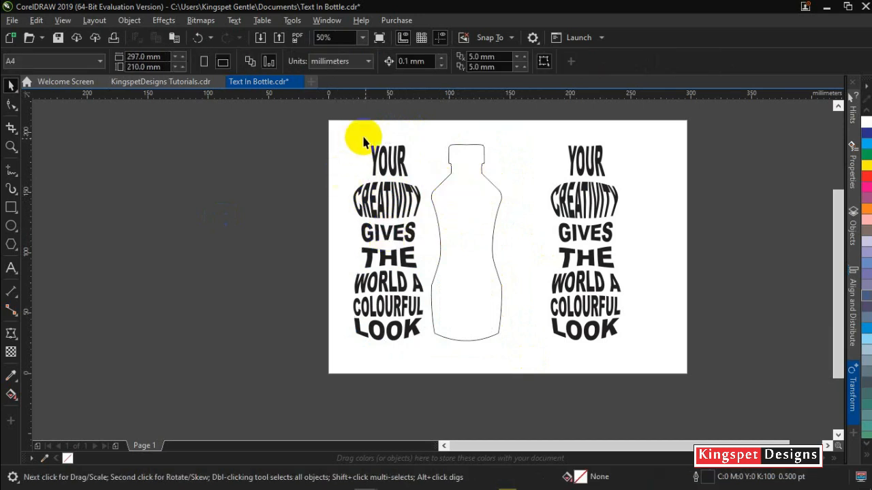
mouse_move(448, 281)
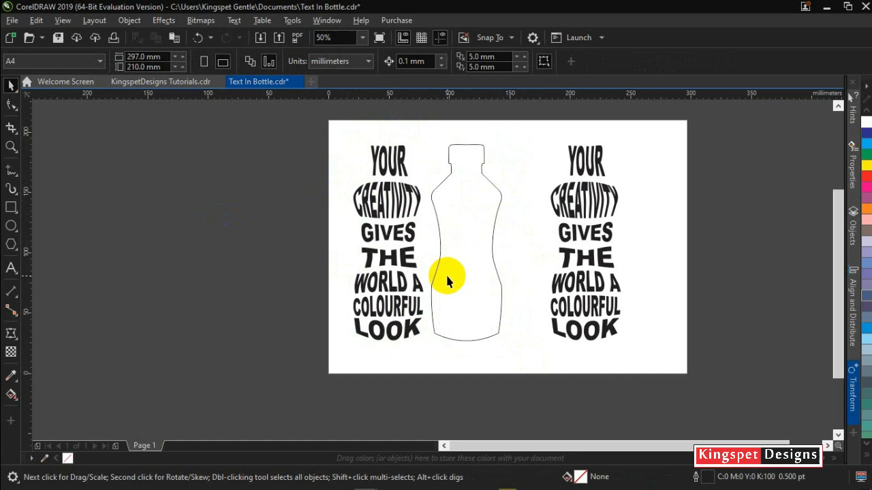
mouse_move(448, 284)
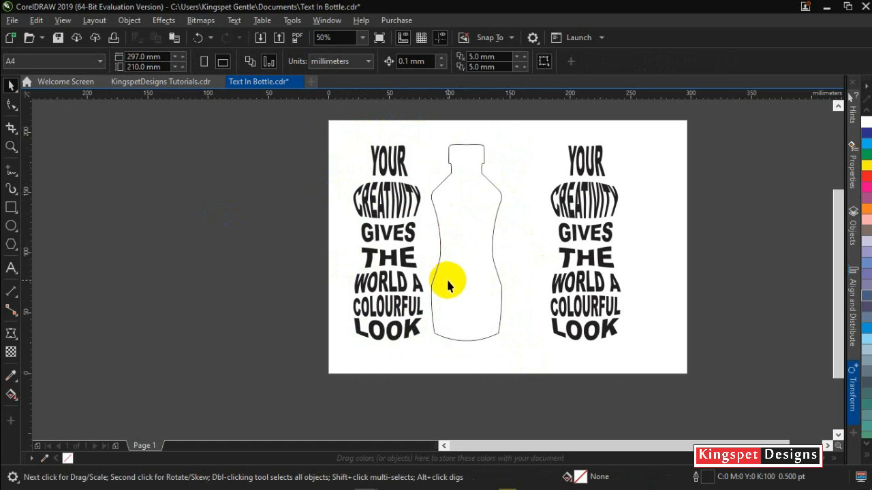